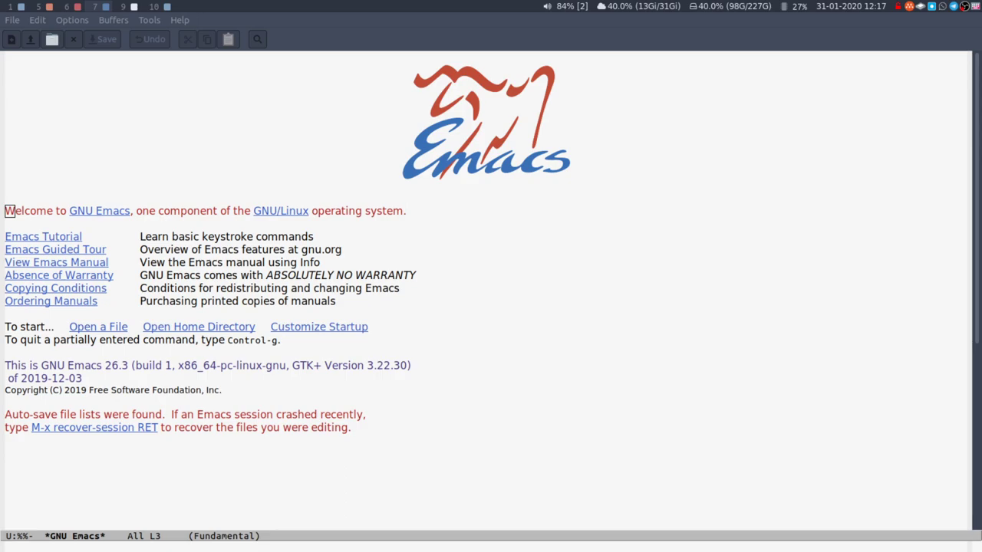
Visit test.py, replace its text with 'import sys' and save the file
key("super+7")
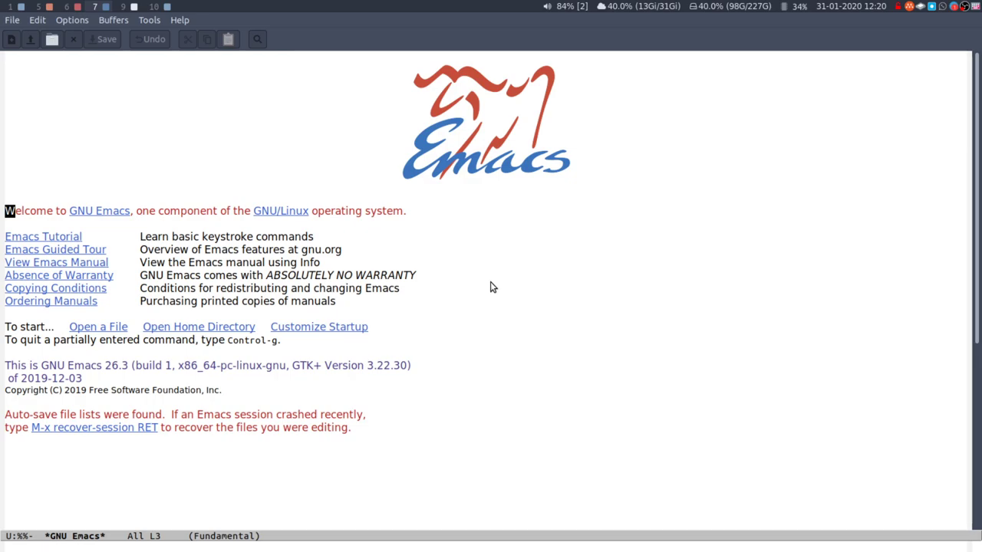
key("ctrl+x ctrl+f")
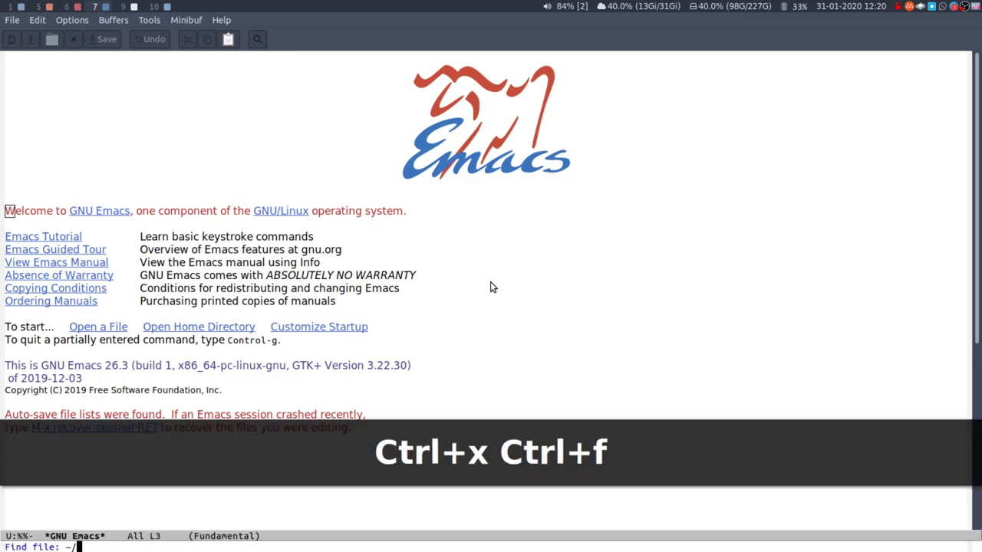
key("Return")
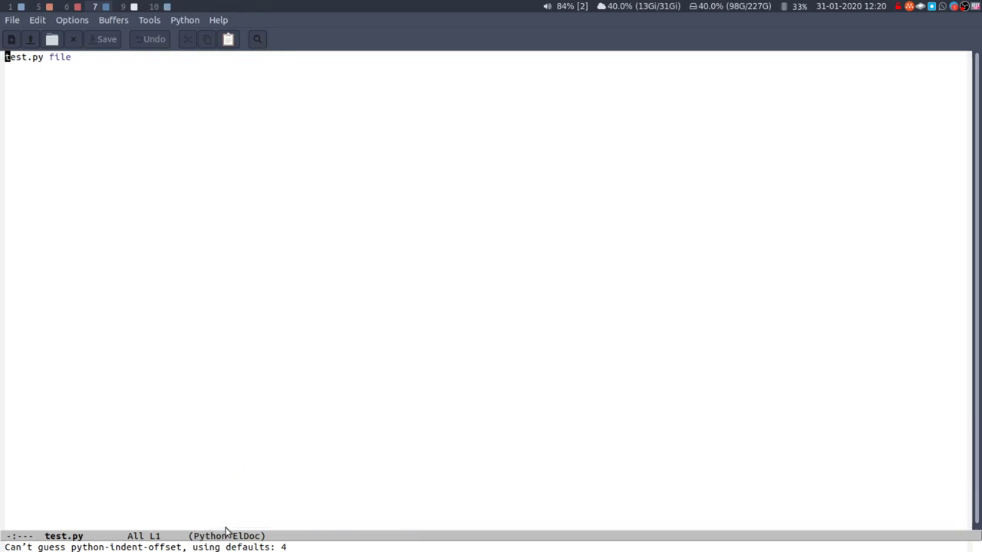
mouse_move(181, 176)
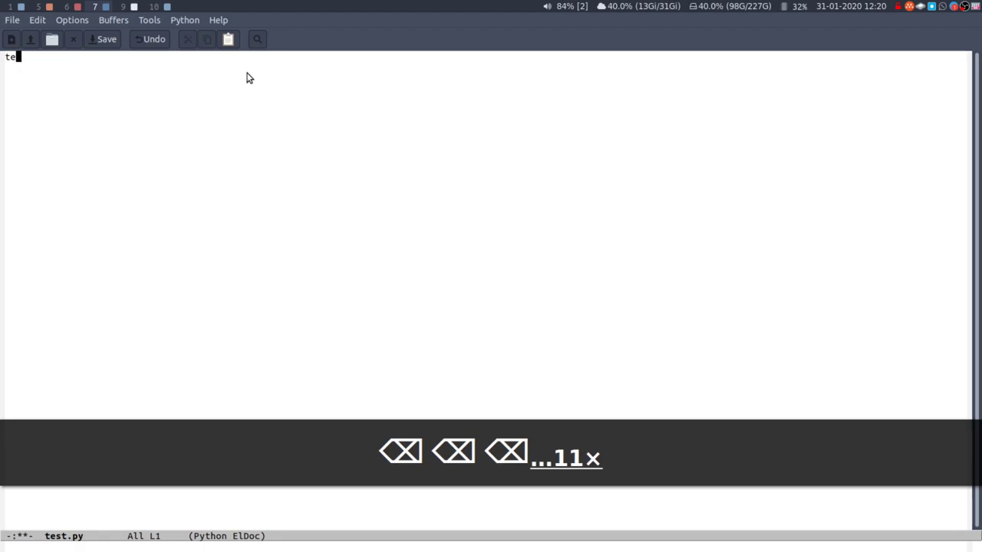
type("import sy")
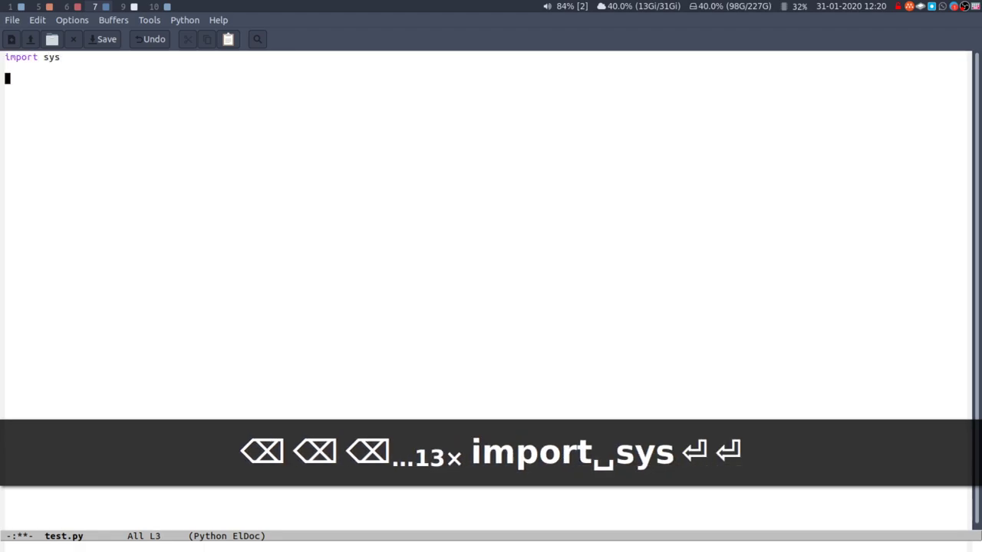
type("sys.")
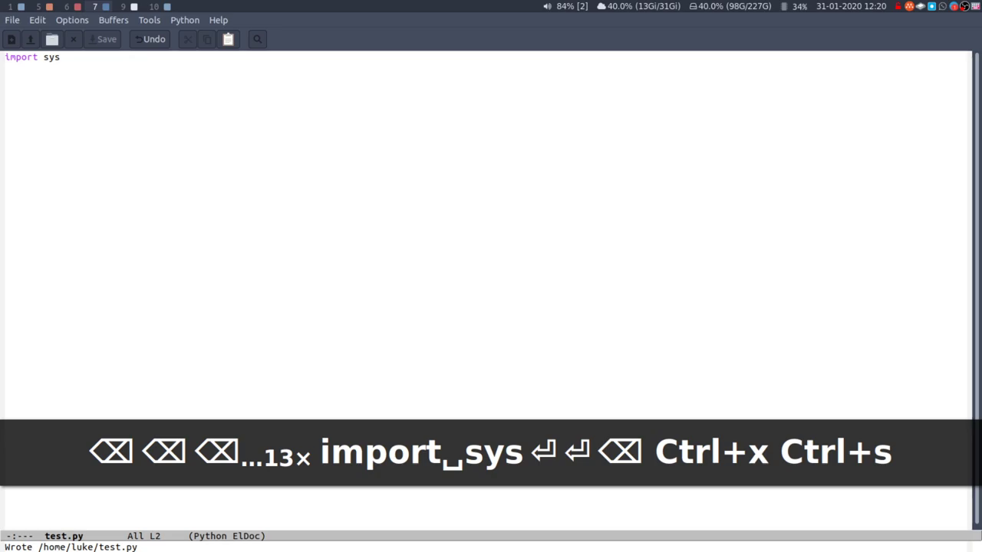
key("ctrl+x b")
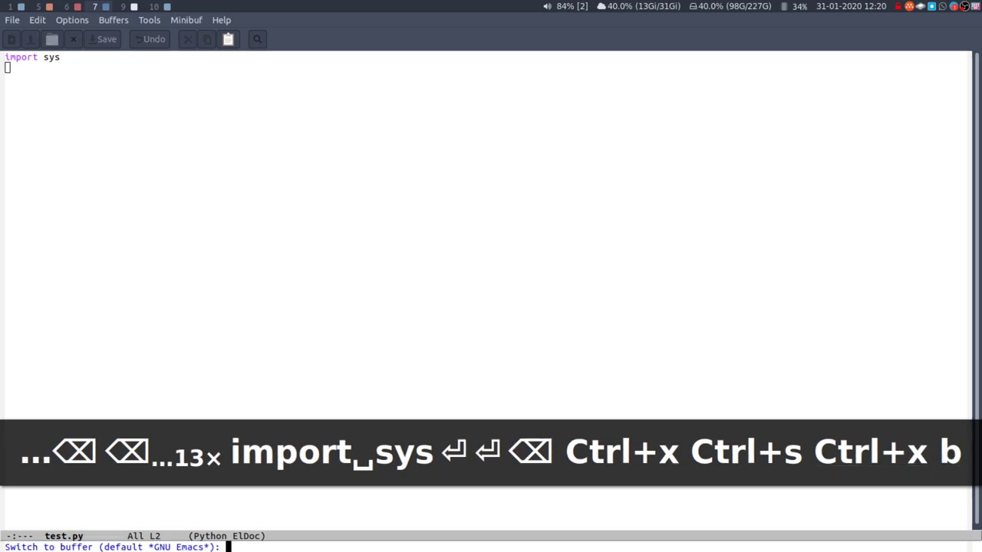
Switch to a new buffer 'test-plain', enter 'import sys', then erase it again
type("test")
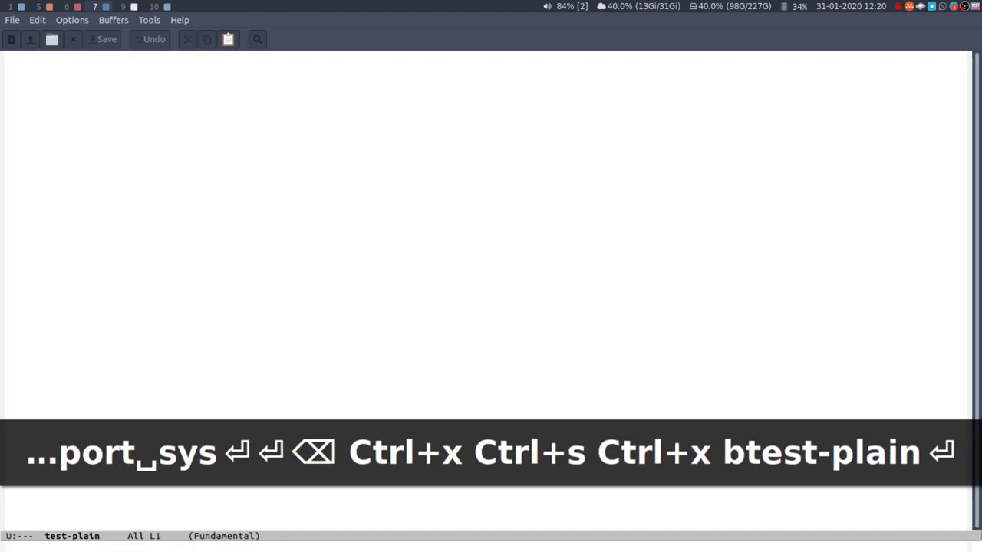
type("import sys")
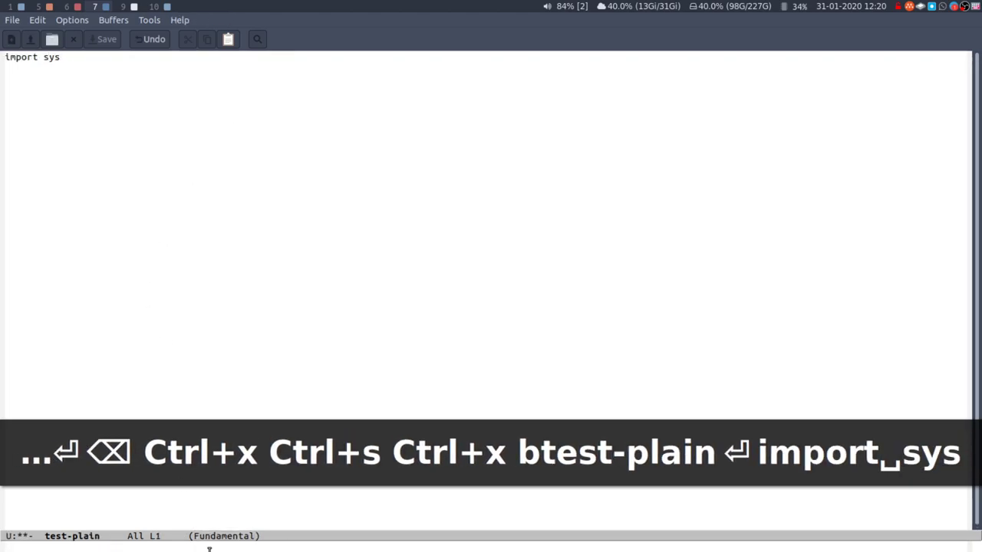
mouse_move(224, 535)
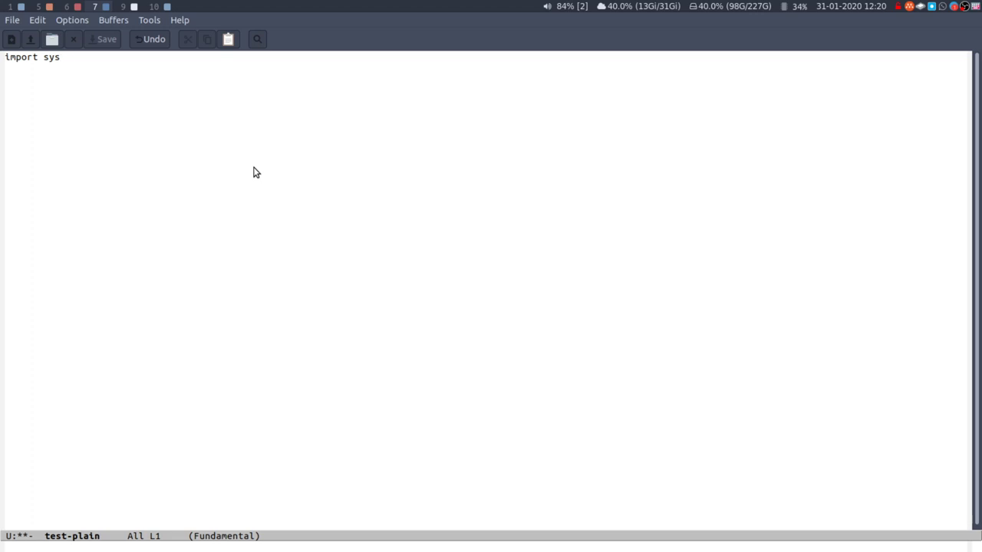
key("BackSpace")
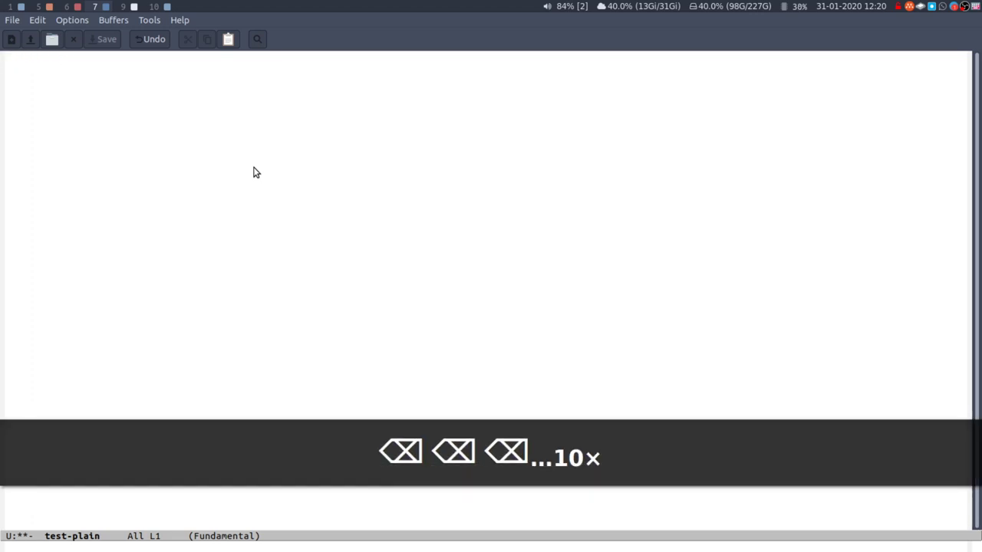
key("alt+x")
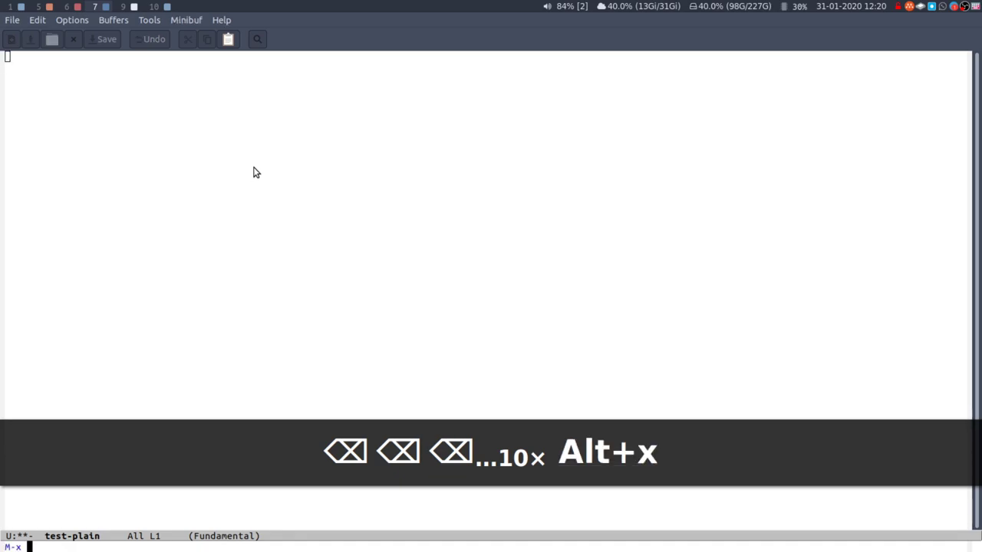
Change the buffer's major mode and enter the lines '* hello' and '** hello'
type("org-mo")
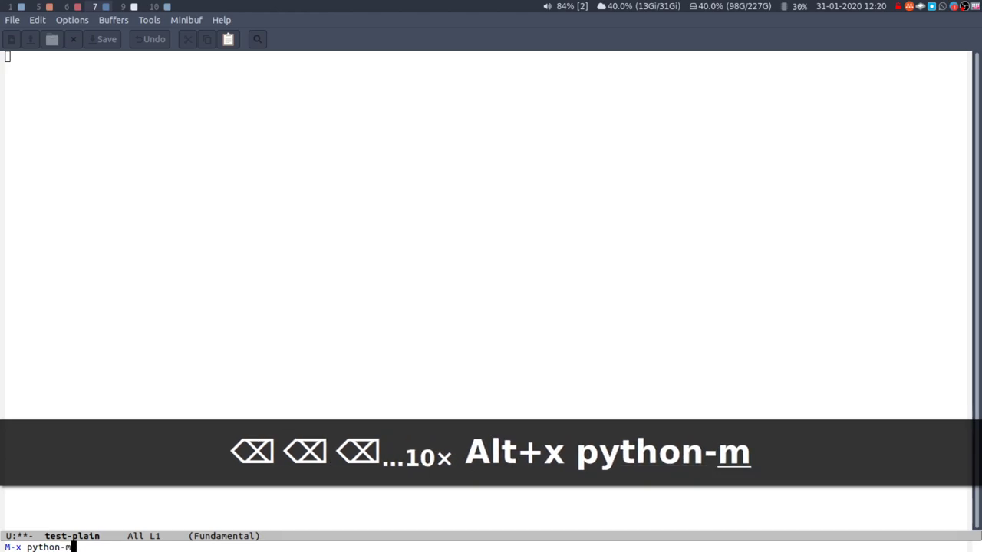
key("Return")
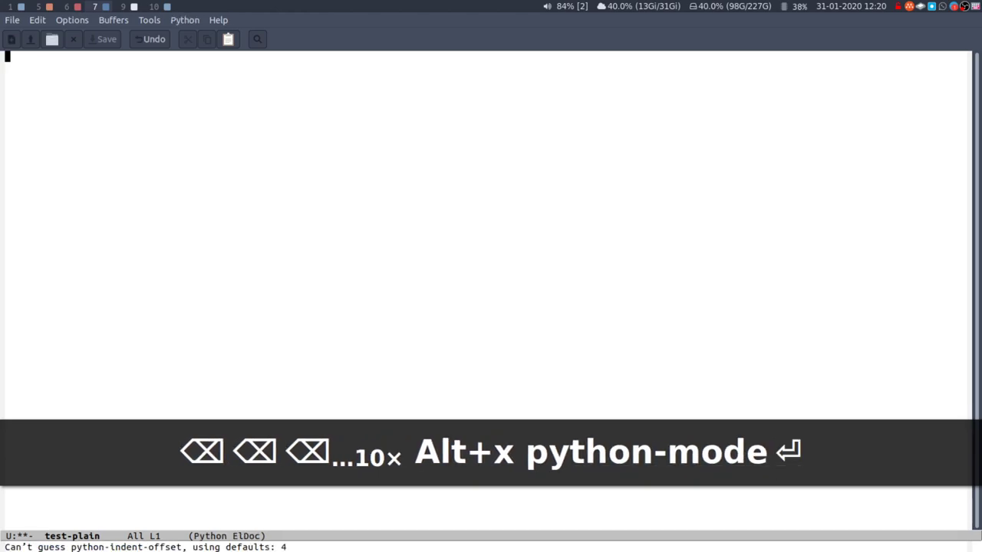
type("import sys")
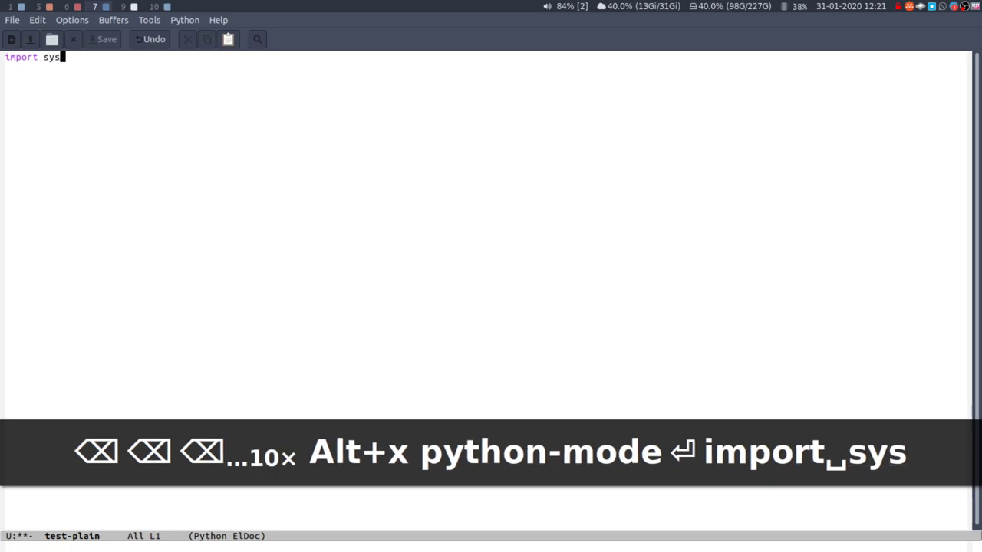
key("BackSpace")
type("* he")
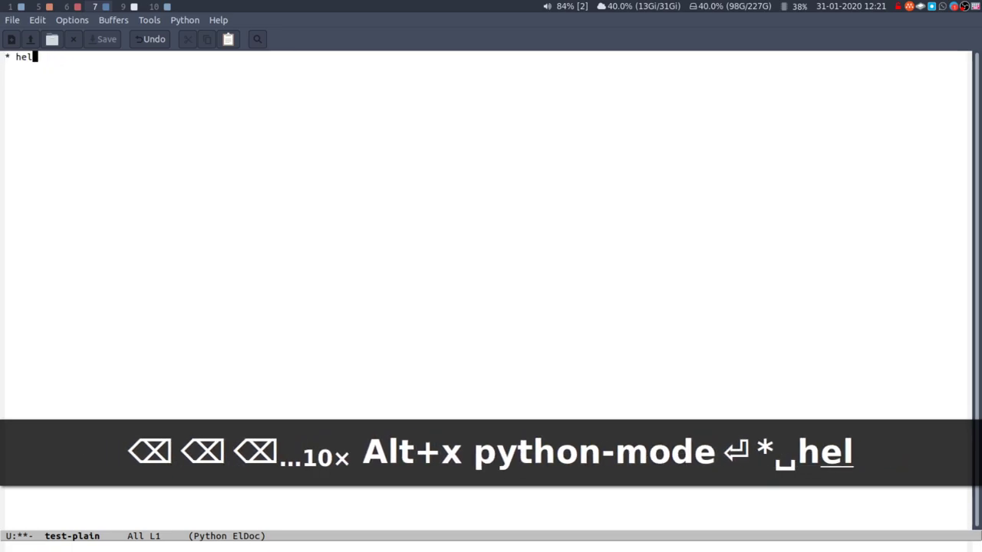
type("lo")
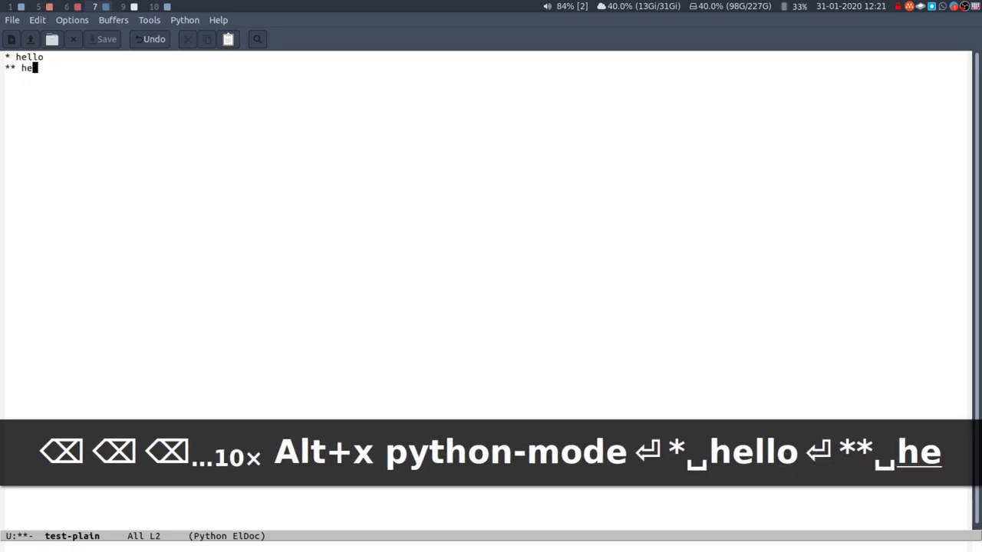
type("llo")
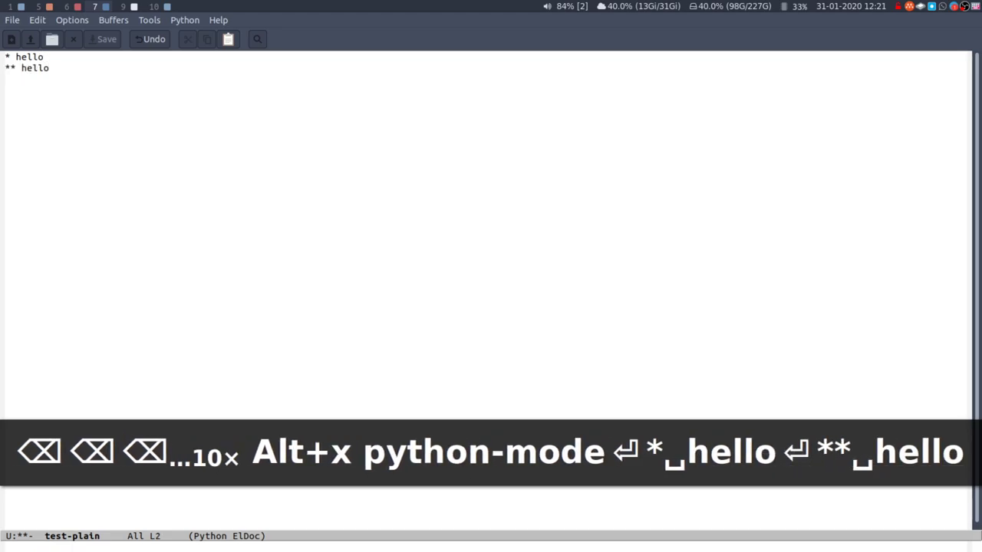
Return the test-plain buffer to Fundamental mode via M-x fundamental-mode
key("Alt+x")
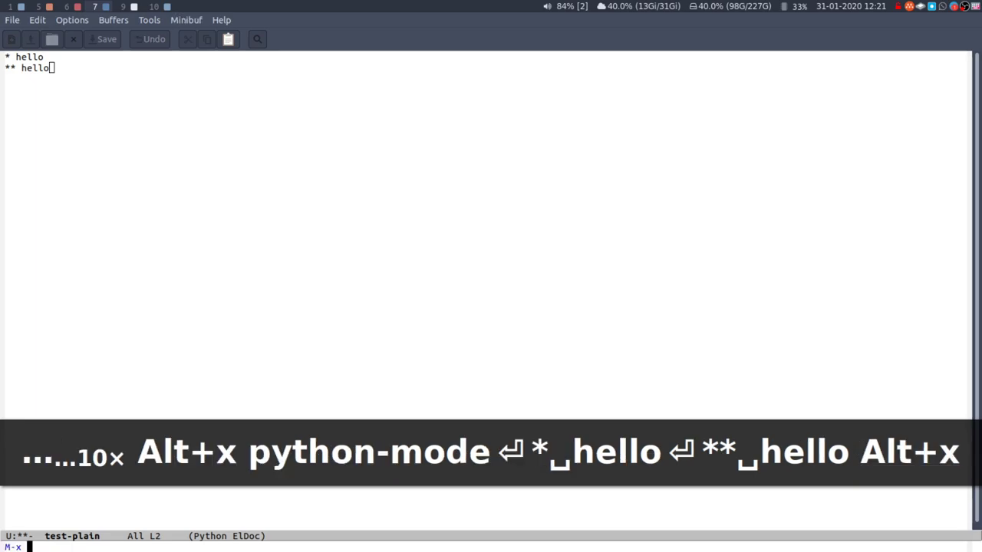
type("fundam")
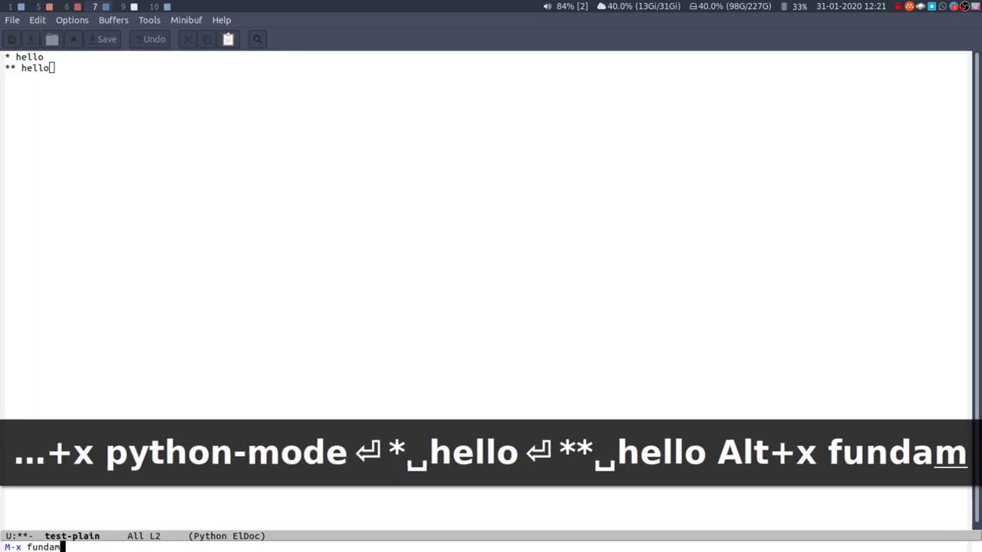
key("Return")
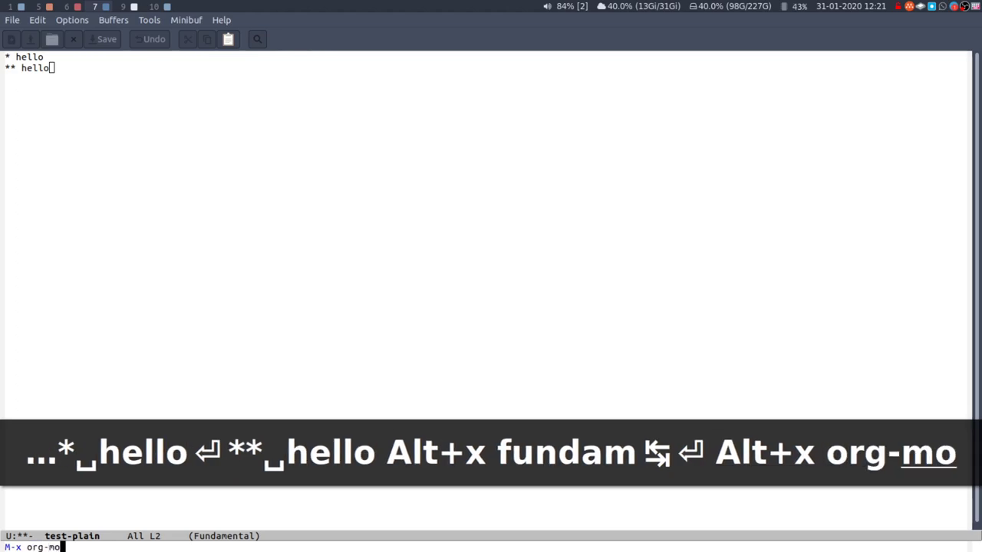
Put test-plain into Org mode so both hello headings get heading colours, and move through them
key("Return")
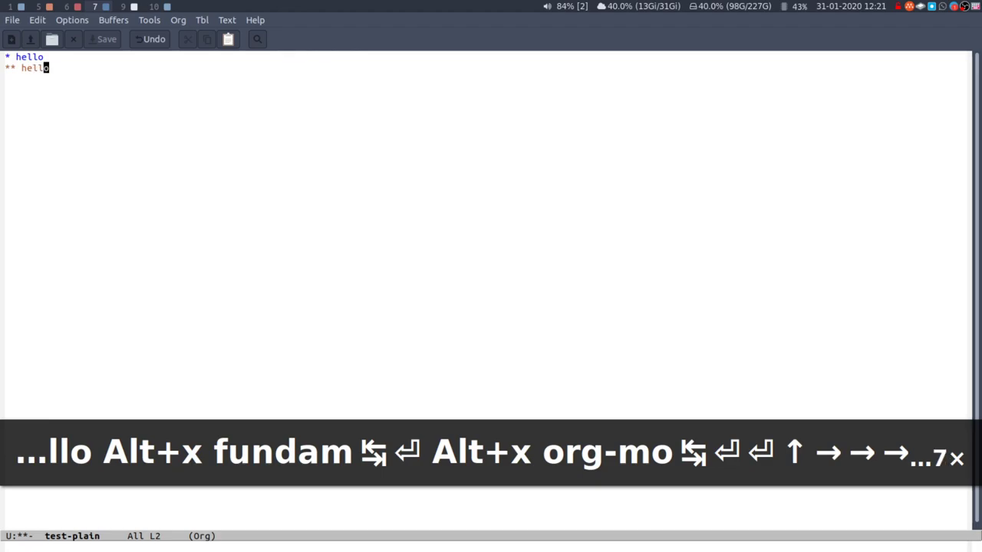
key("Right")
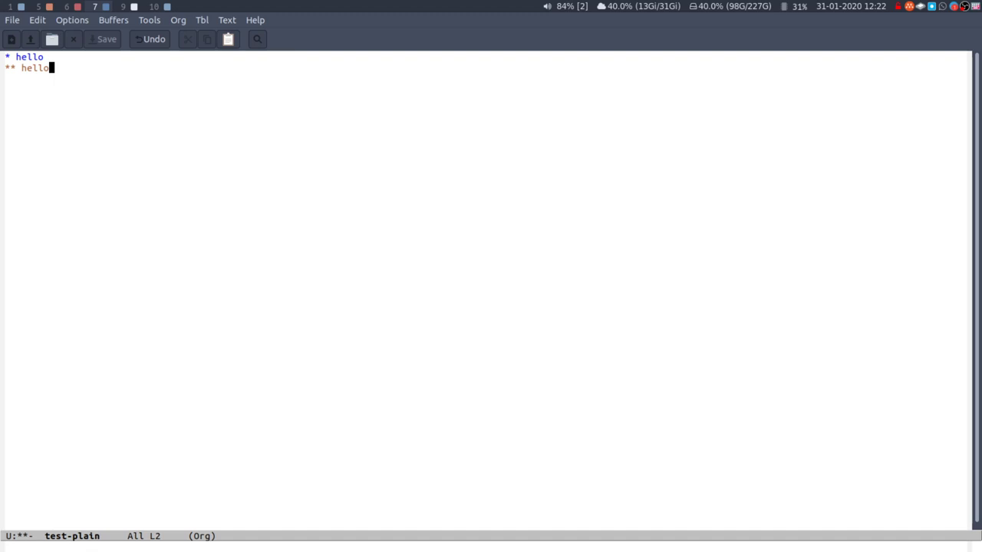
key("ctrl+x")
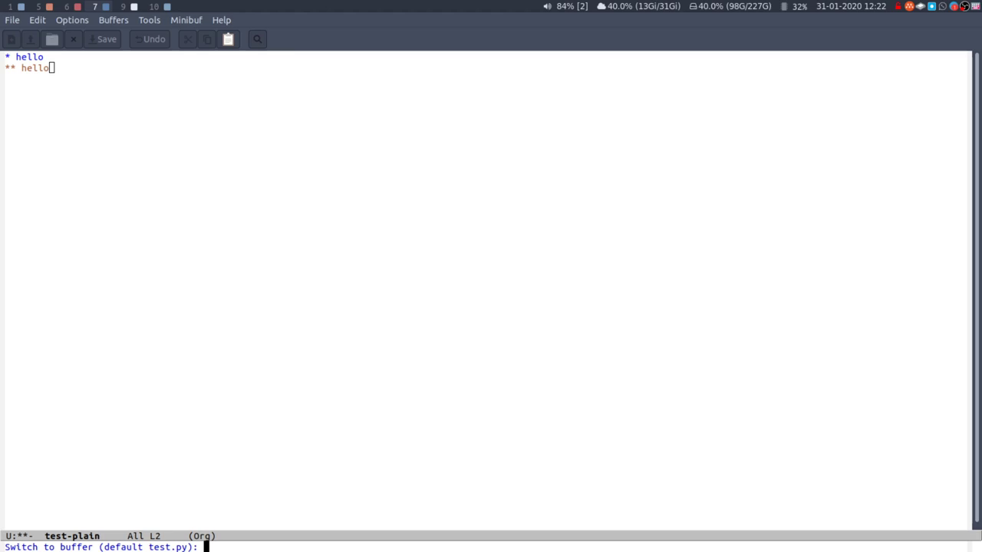
Cancel the buffer prompt and run describe-mode to show Org mode's Help window
key("ctrl+g")
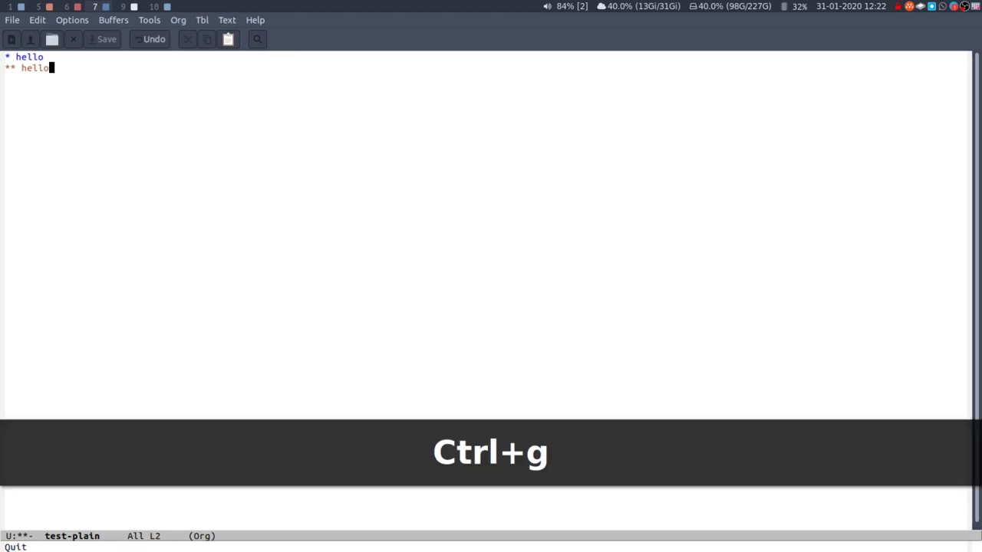
key("alt+x")
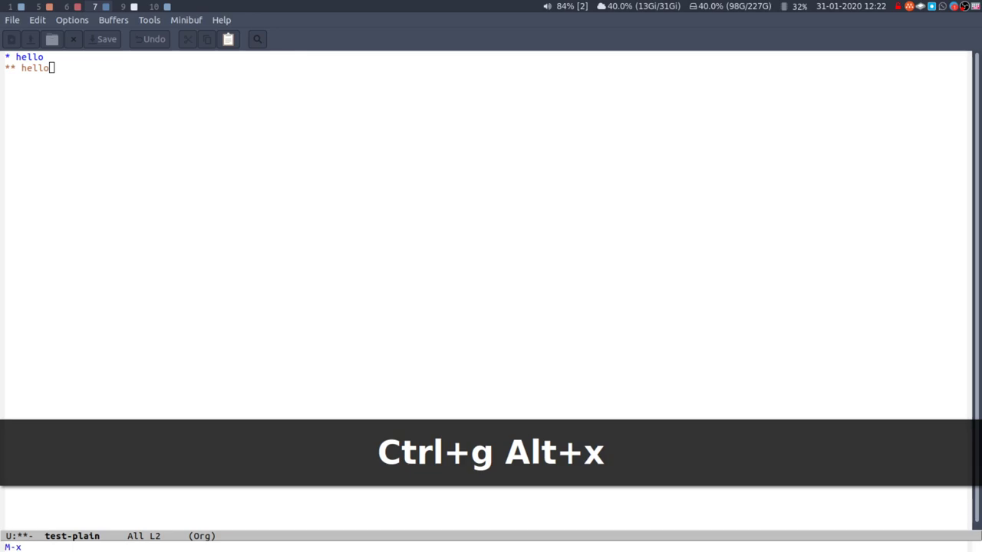
type("des")
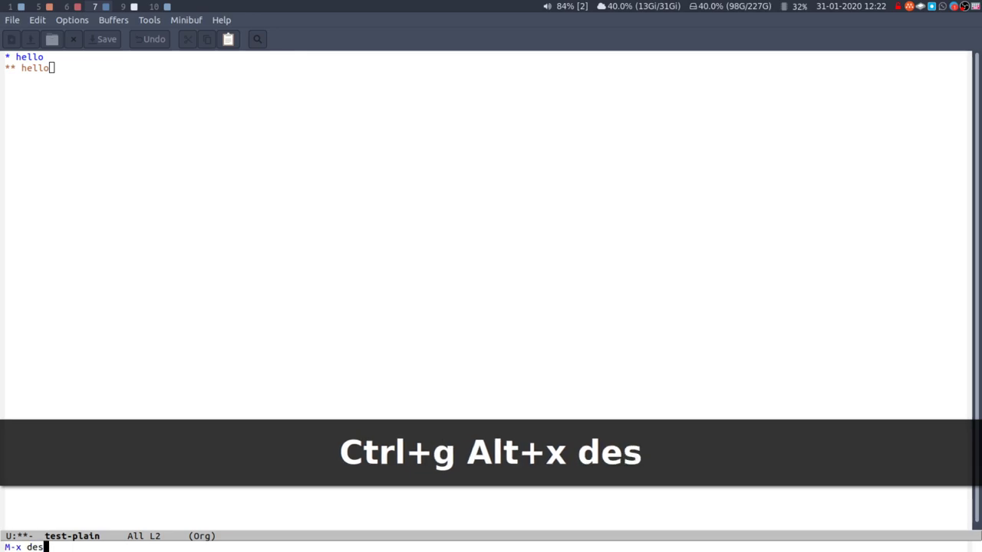
key("Return")
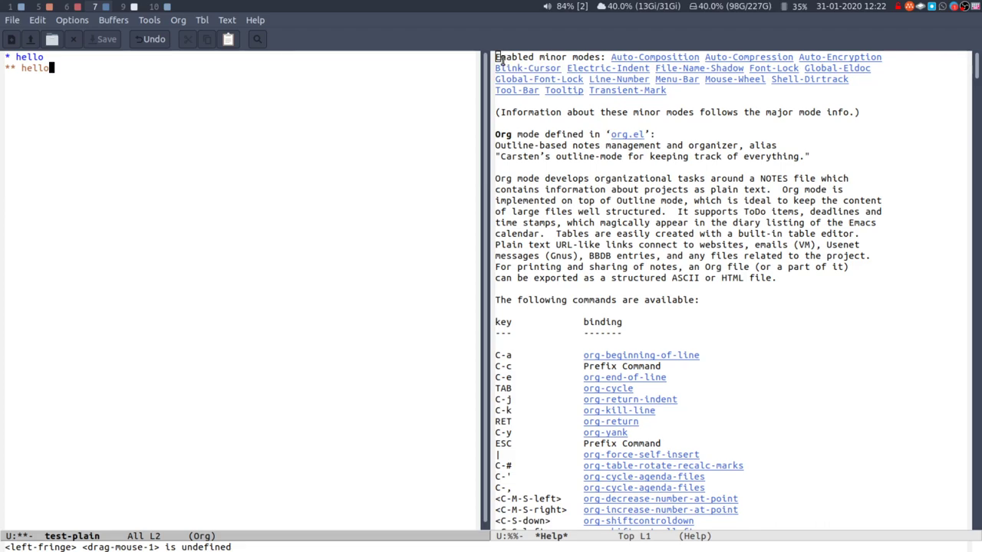
mouse_move(656, 65)
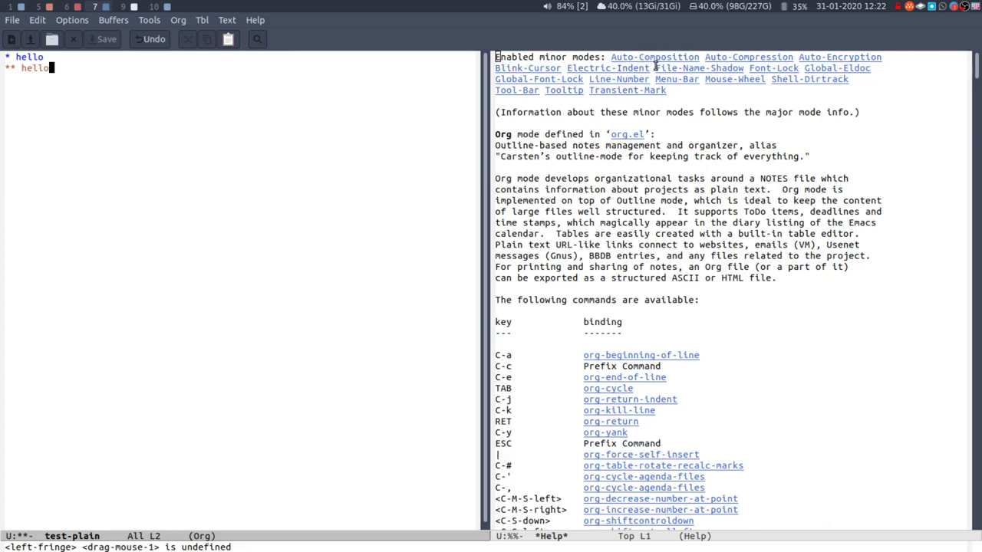
mouse_move(654, 56)
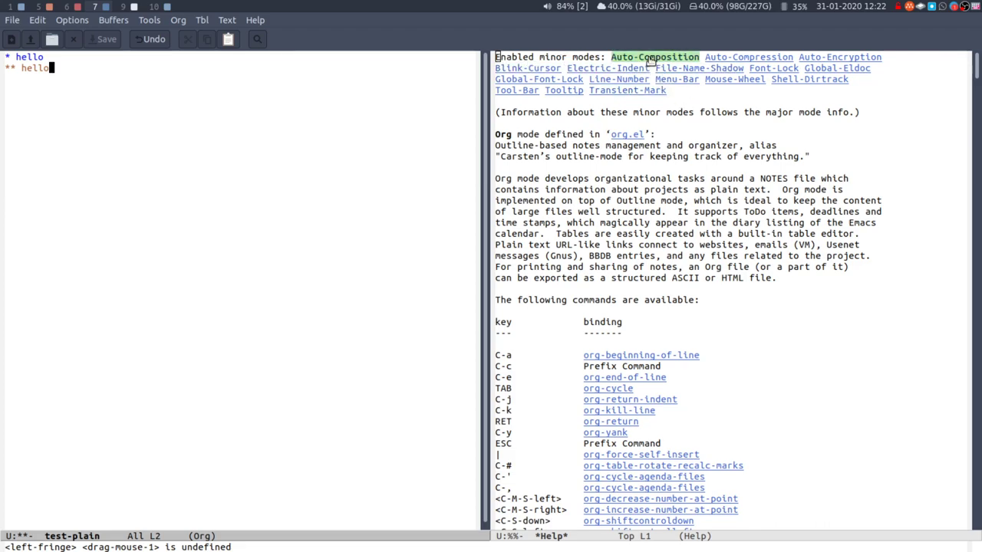
mouse_move(626, 89)
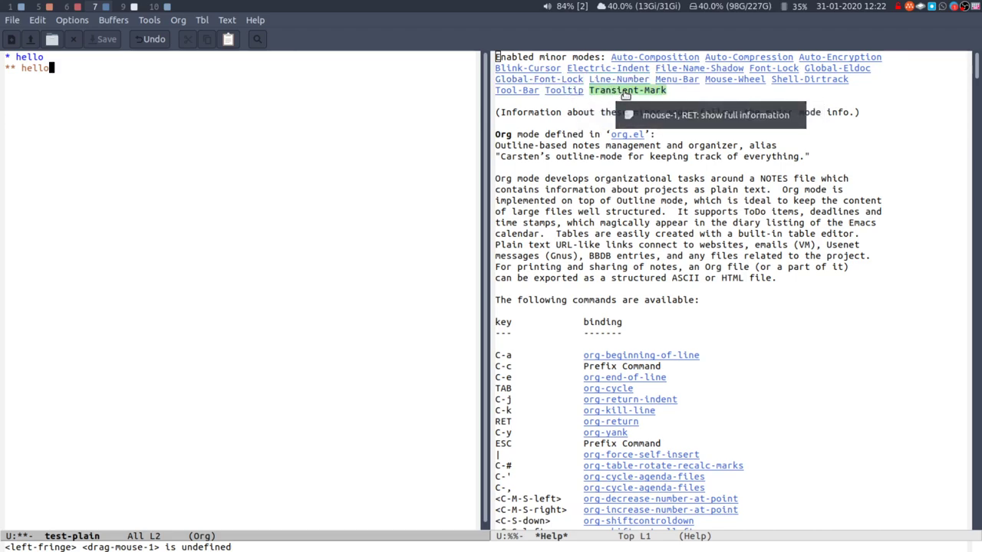
mouse_move(619, 80)
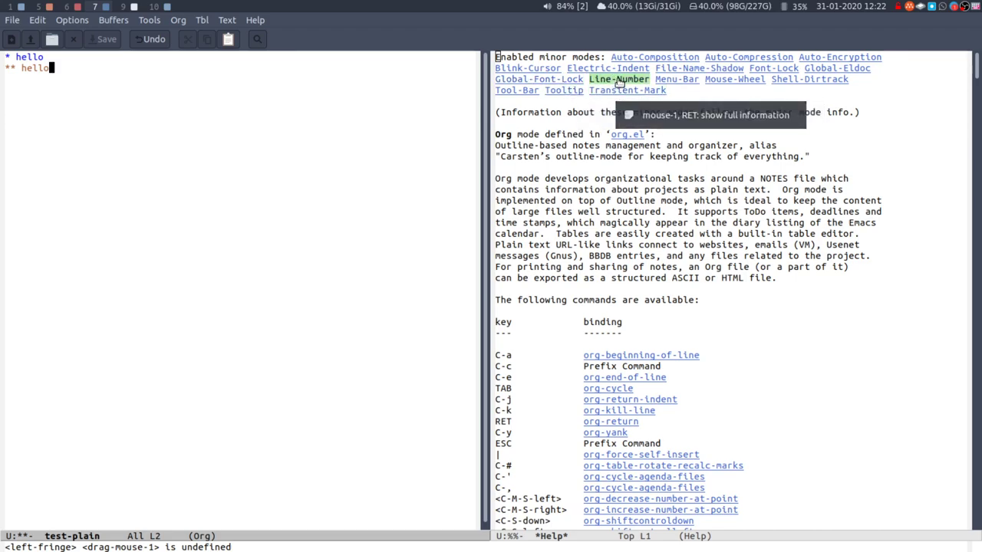
Enable absolute line numbers for all lines from the Options Show/Hide menu
left_click(71, 20)
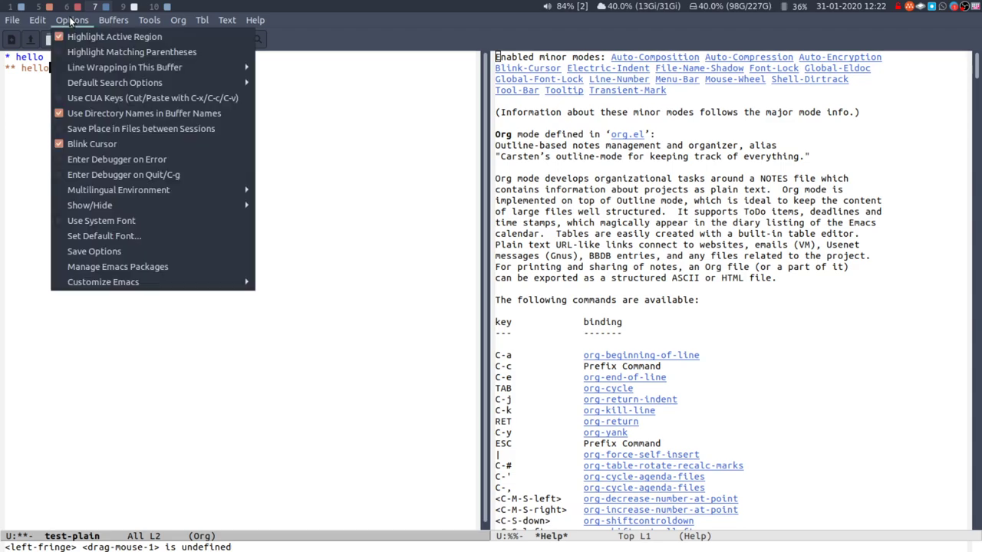
left_click(89, 206)
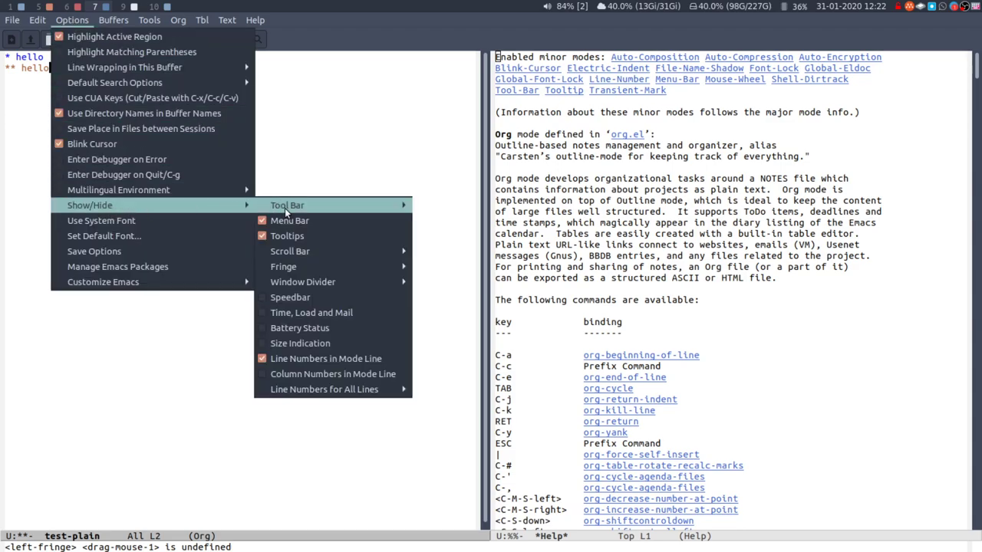
mouse_move(290, 252)
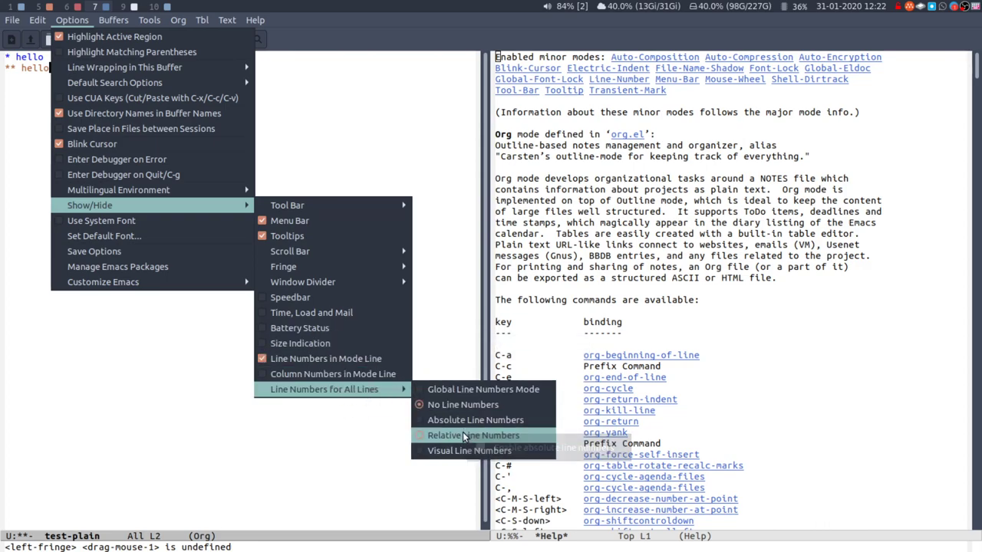
left_click(475, 420)
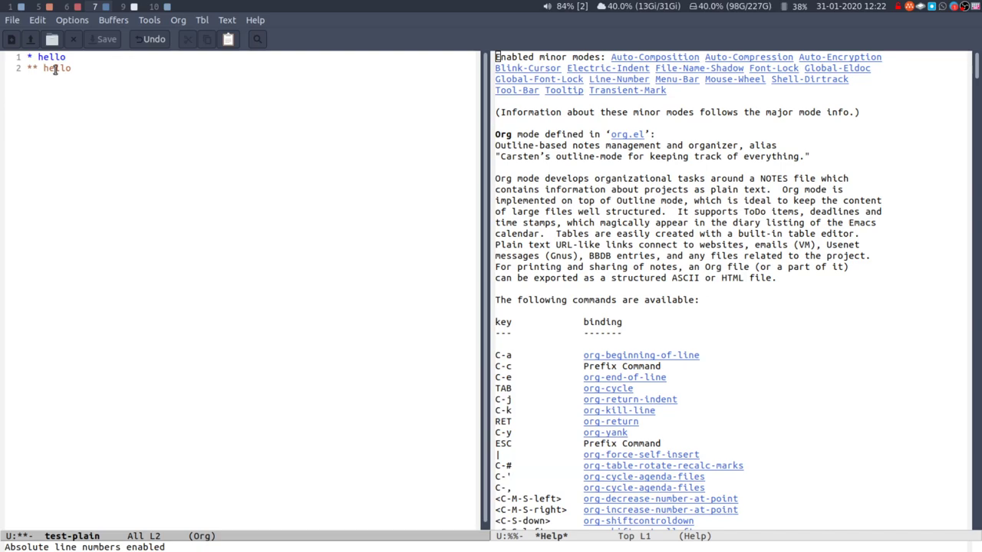
mouse_move(282, 223)
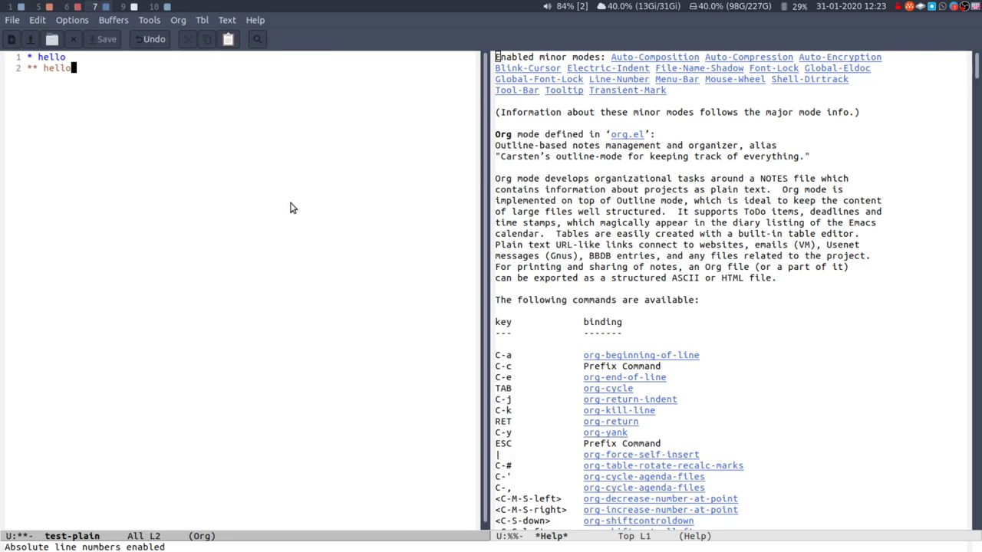
mouse_move(301, 218)
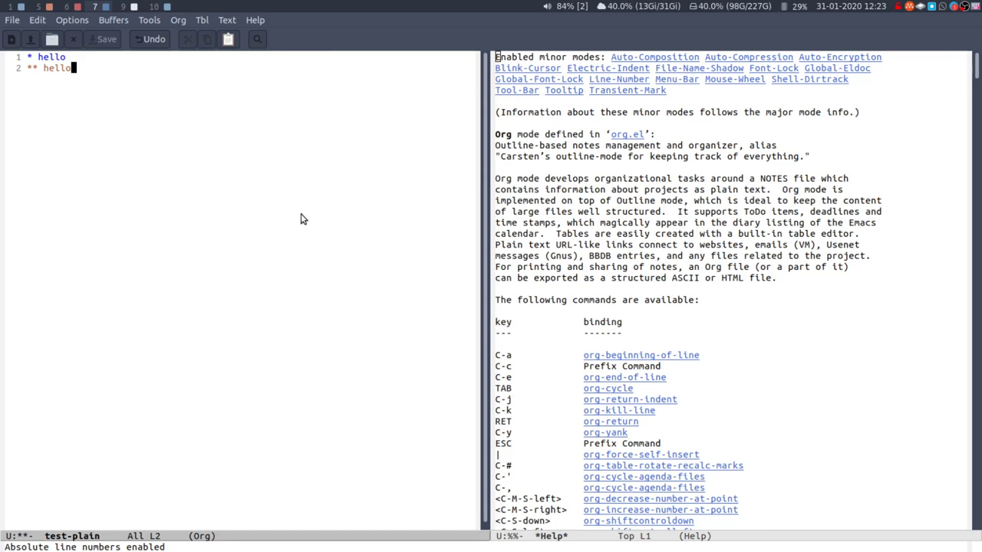
Add 'melpa.org' on line 4 below the hello headings
type("melp")
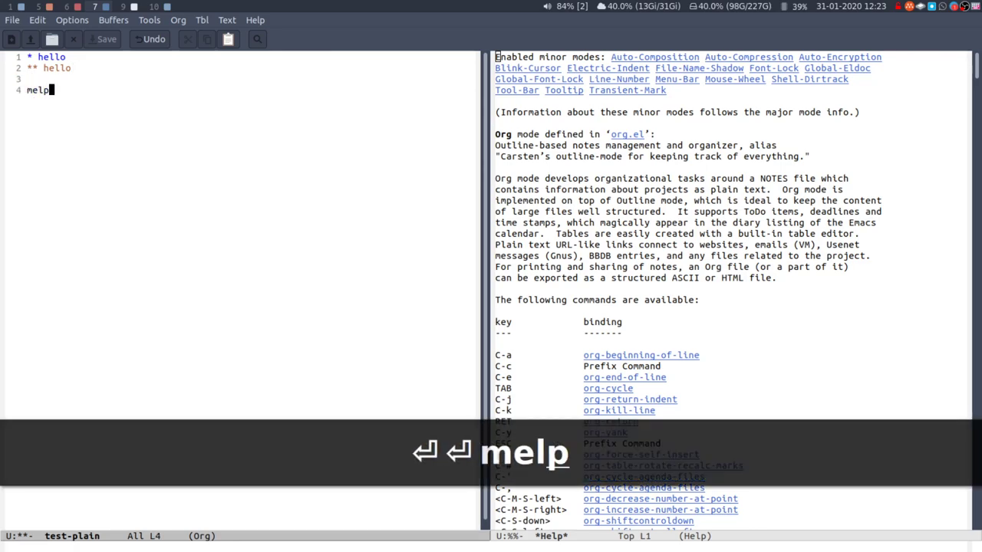
type("a.org")
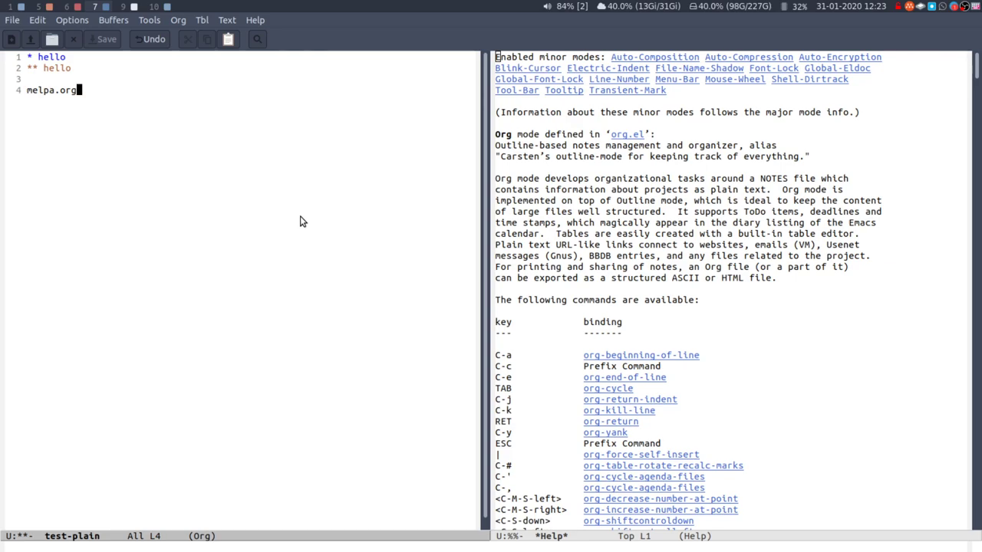
mouse_move(340, 256)
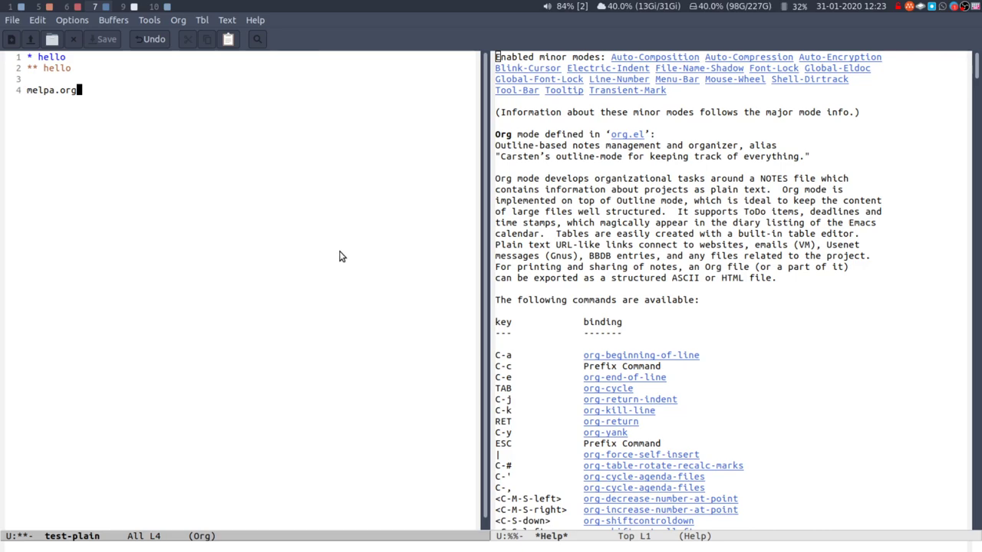